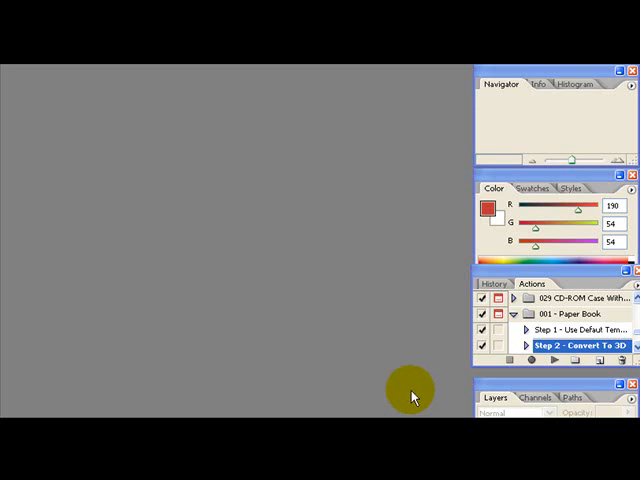
{"action": "mouse_move", "coordinate": [355, 270]}
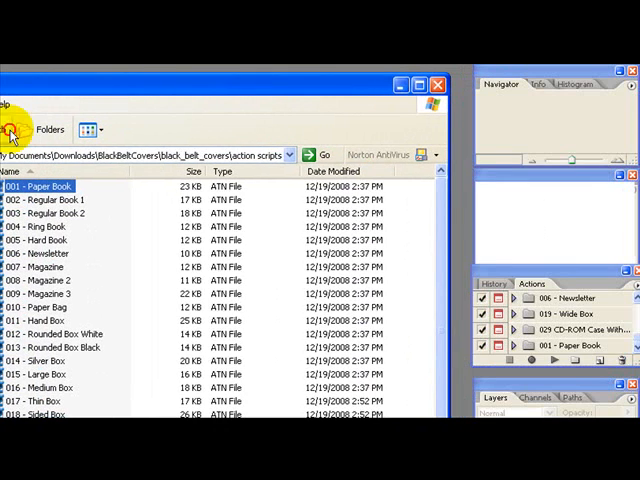
Show the BlackBeltCovers action scripts folder in Windows Explorer.
{"action": "left_click", "coordinate": [500, 188]}
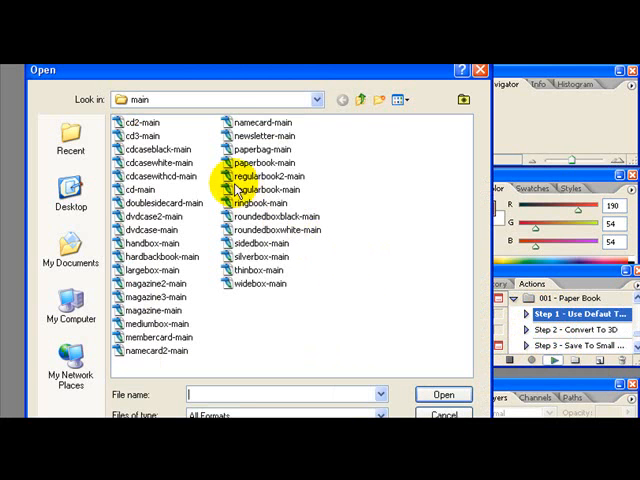
Open paperbook-template from the black_belt_covers templates folder.
{"action": "left_click", "coordinate": [362, 99]}
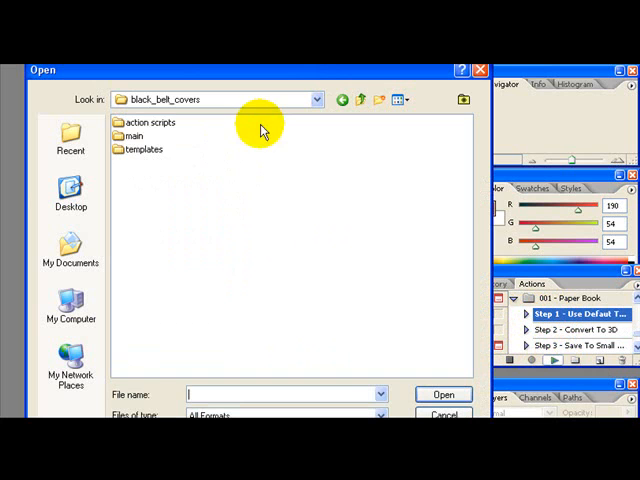
{"action": "double_click", "coordinate": [143, 149]}
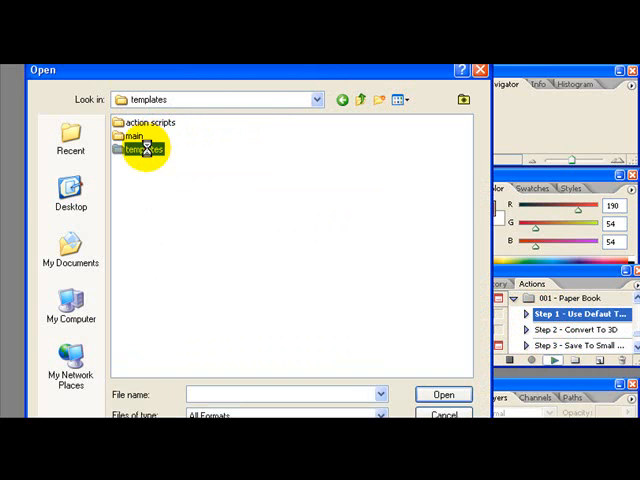
{"action": "double_click", "coordinate": [140, 150]}
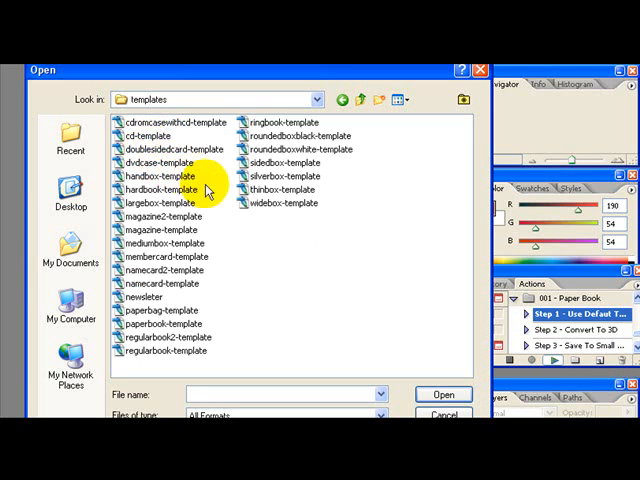
{"action": "mouse_move", "coordinate": [288, 272]}
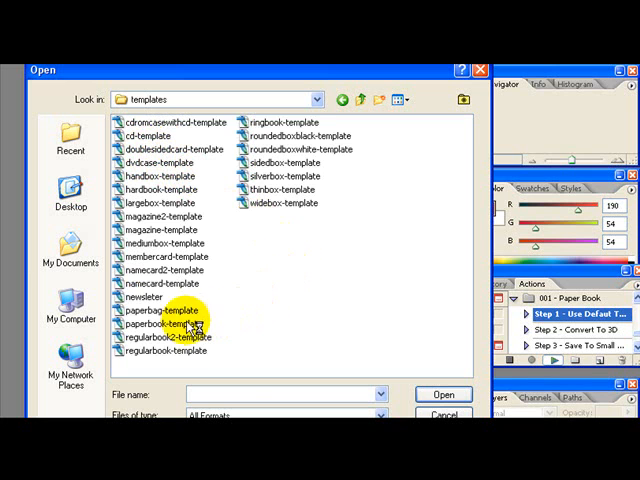
{"action": "left_click", "coordinate": [165, 323]}
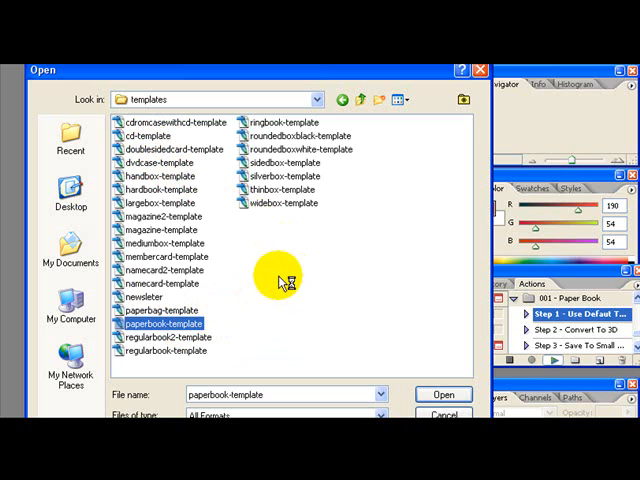
{"action": "mouse_move", "coordinate": [315, 282]}
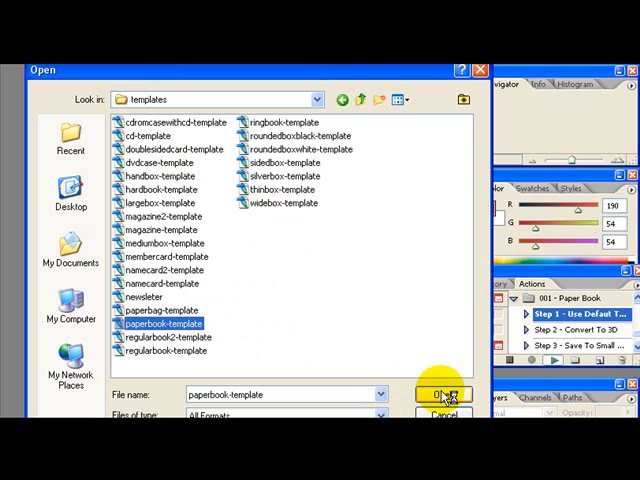
{"action": "left_click", "coordinate": [443, 394]}
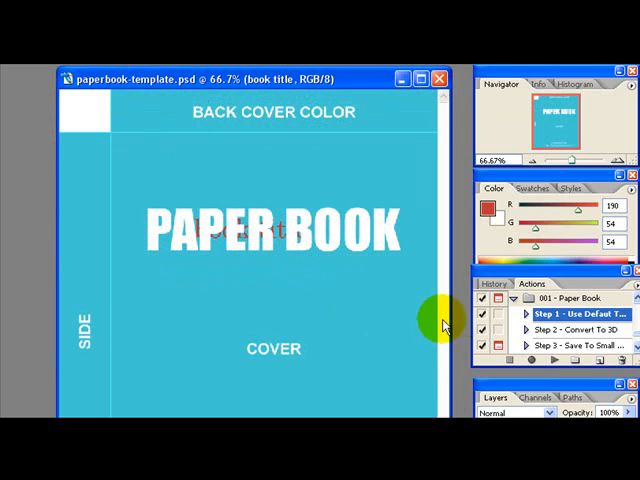
Select the Convert To 3D step once the template layout has loaded.
{"action": "left_click", "coordinate": [570, 330]}
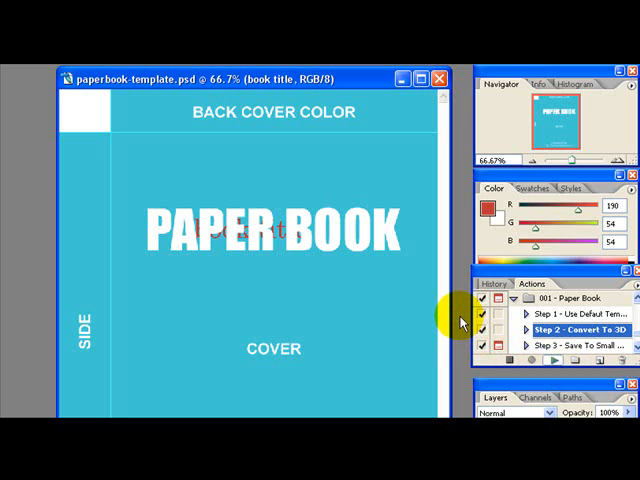
Run Step 2 - Convert To 3D of the Paper Book action.
{"action": "key", "text": "ctrl+o"}
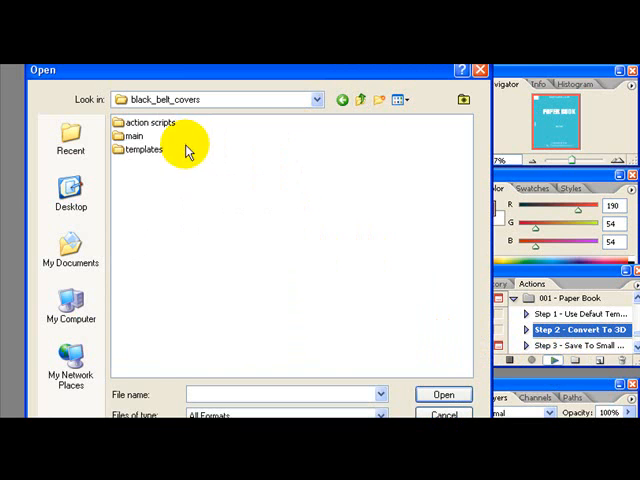
Open paperbook-main from the main folder to render the 3D book.
{"action": "double_click", "coordinate": [135, 135]}
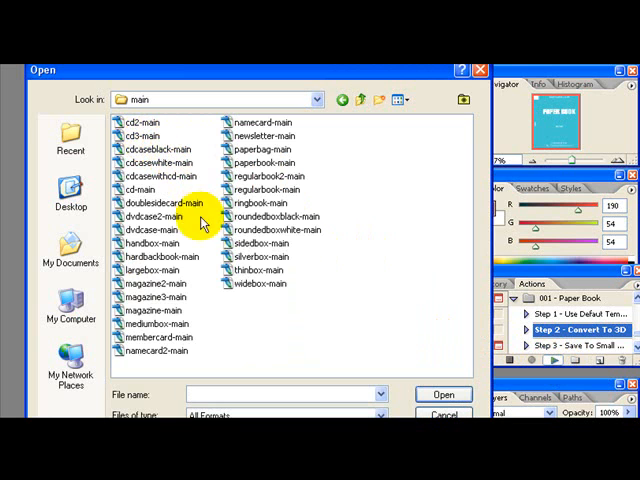
{"action": "mouse_move", "coordinate": [220, 318]}
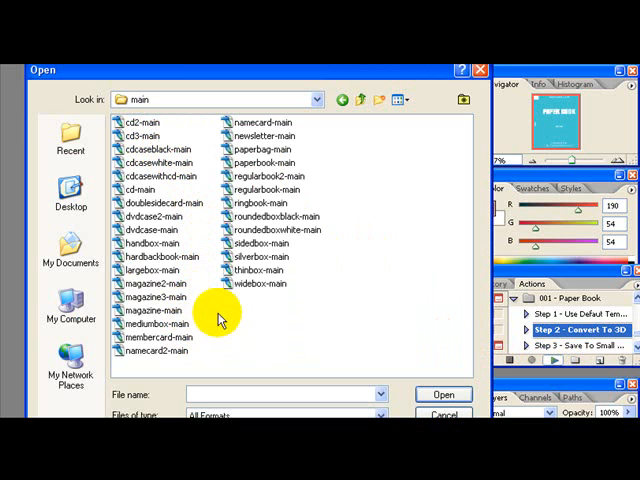
{"action": "left_click", "coordinate": [262, 162]}
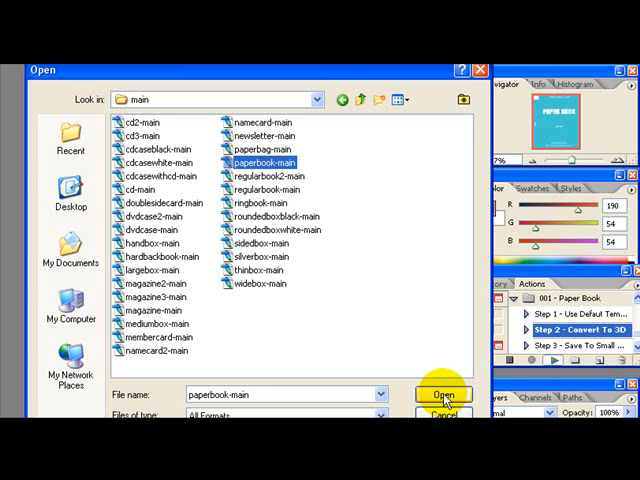
{"action": "mouse_move", "coordinate": [310, 165]}
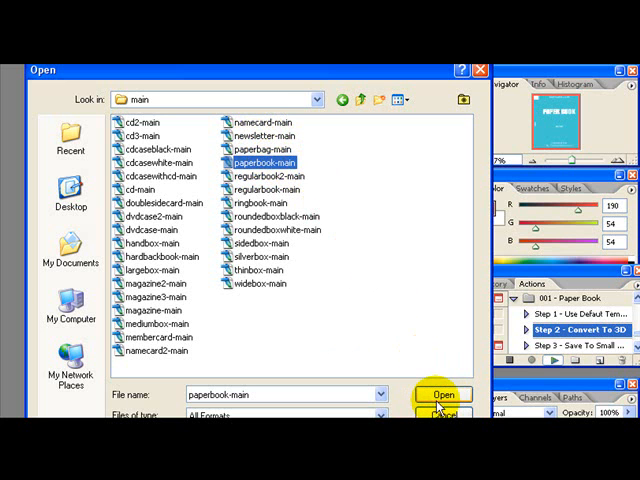
{"action": "left_click", "coordinate": [442, 394]}
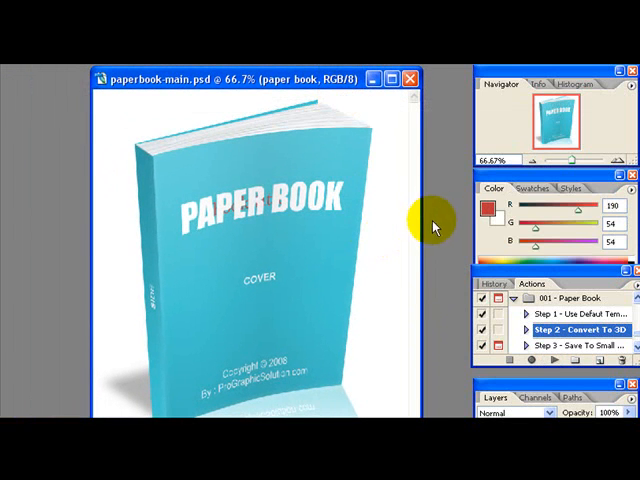
{"action": "mouse_move", "coordinate": [435, 215]}
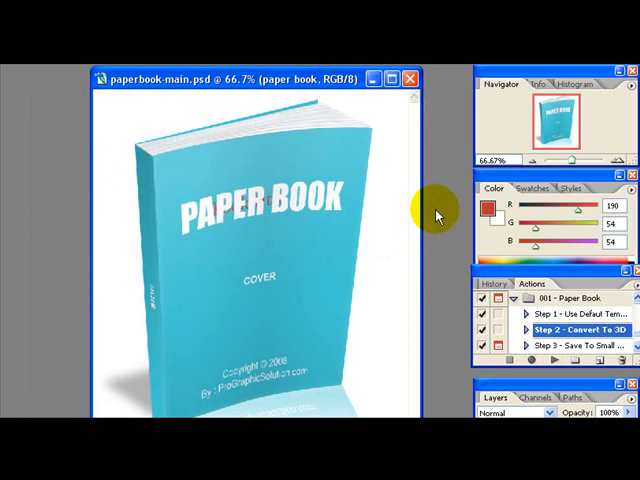